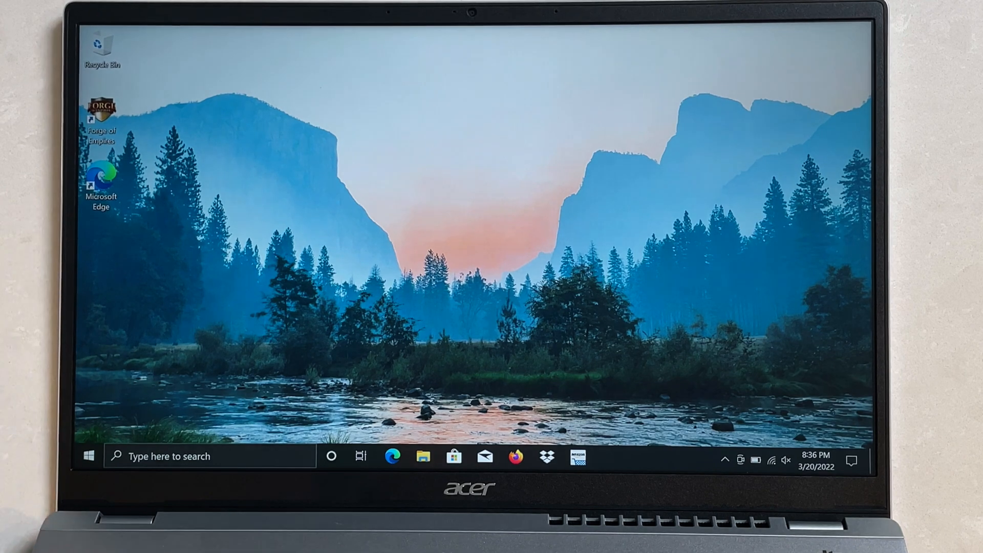
- Open the Windows 10 Start menu from the desktop taskbar
click(89, 455)
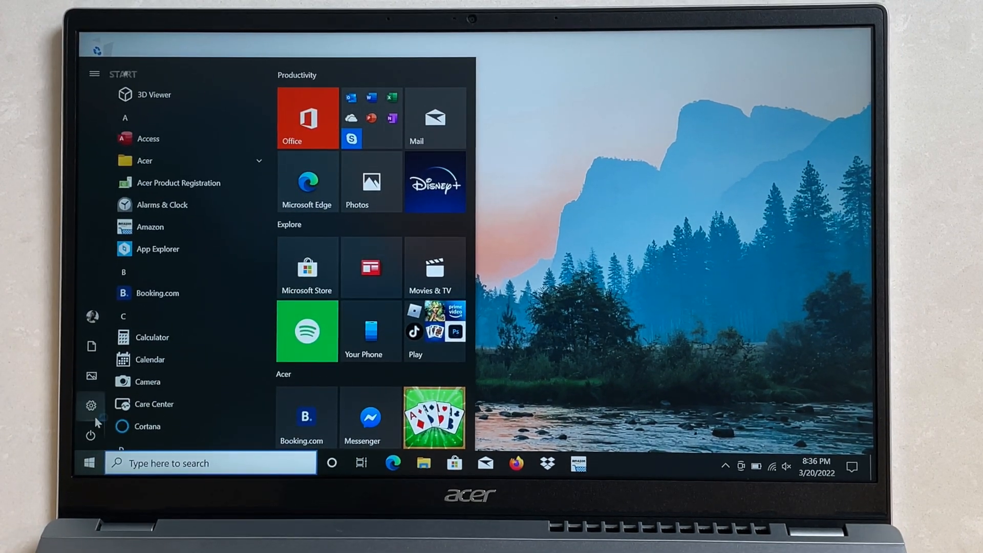
- Go to Settings and the Windows Update page with the pending restart
click(91, 404)
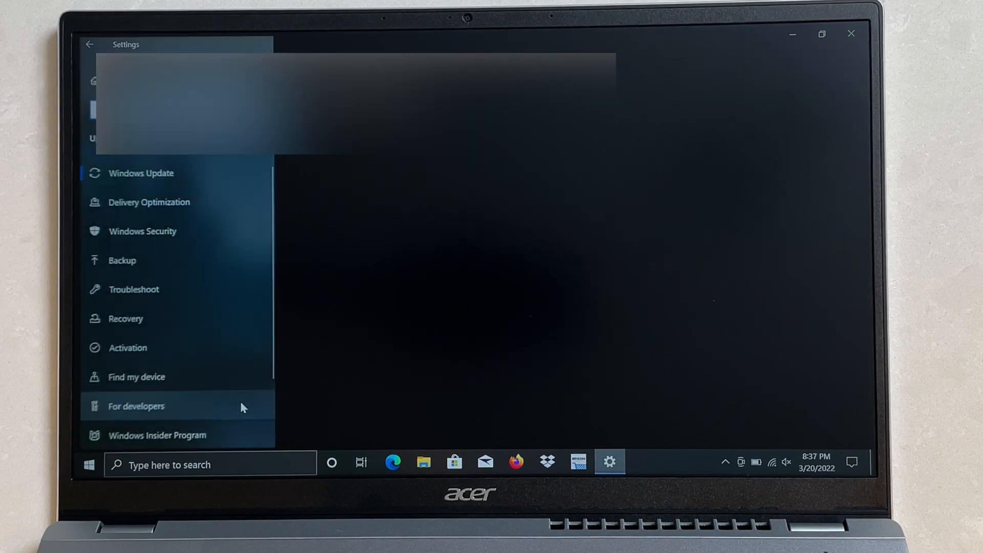
click(141, 173)
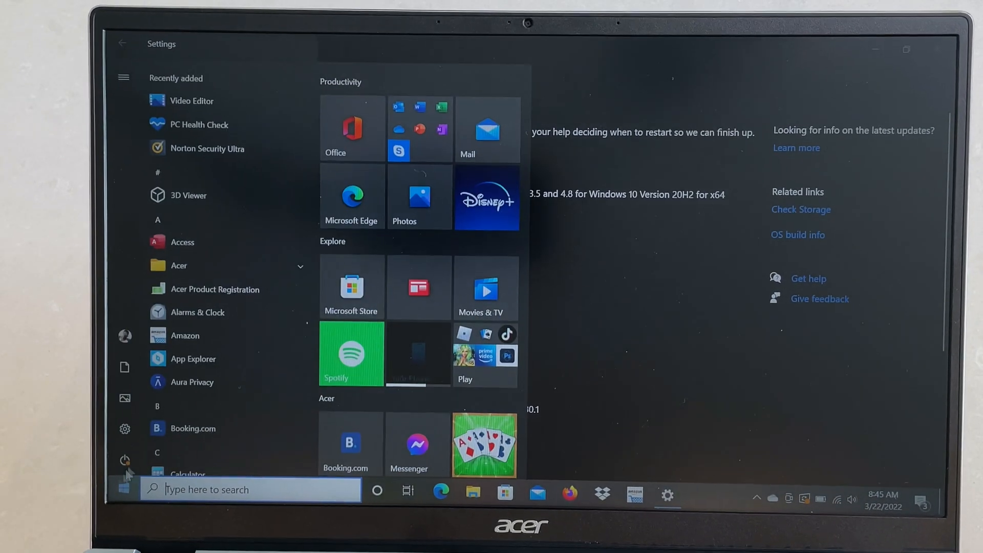
- Choose Update and restart from the Start menu power options
click(124, 461)
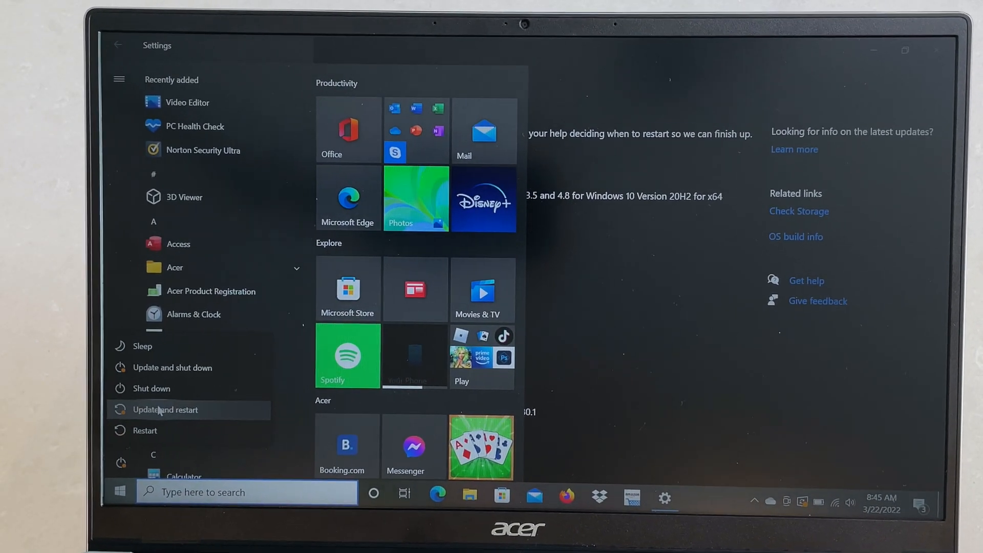
click(166, 410)
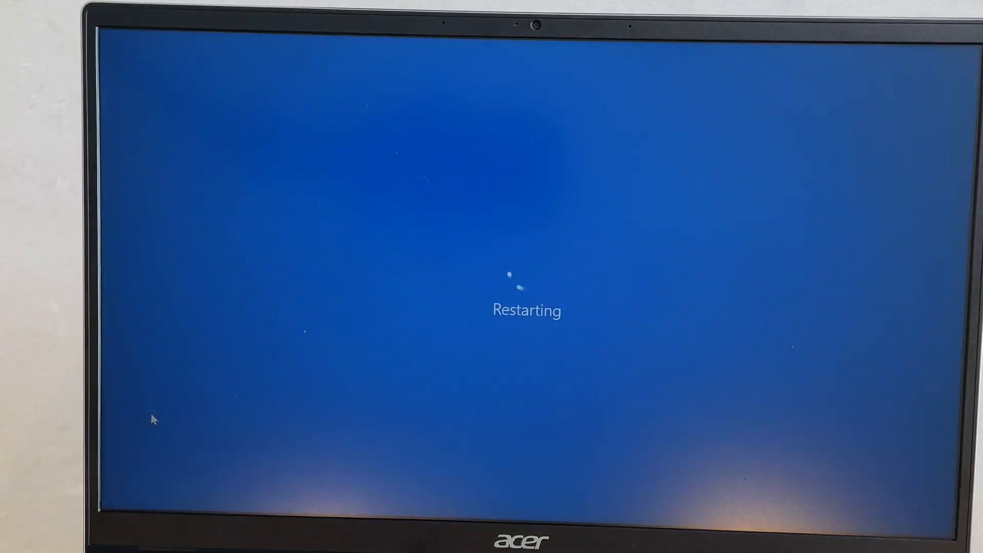